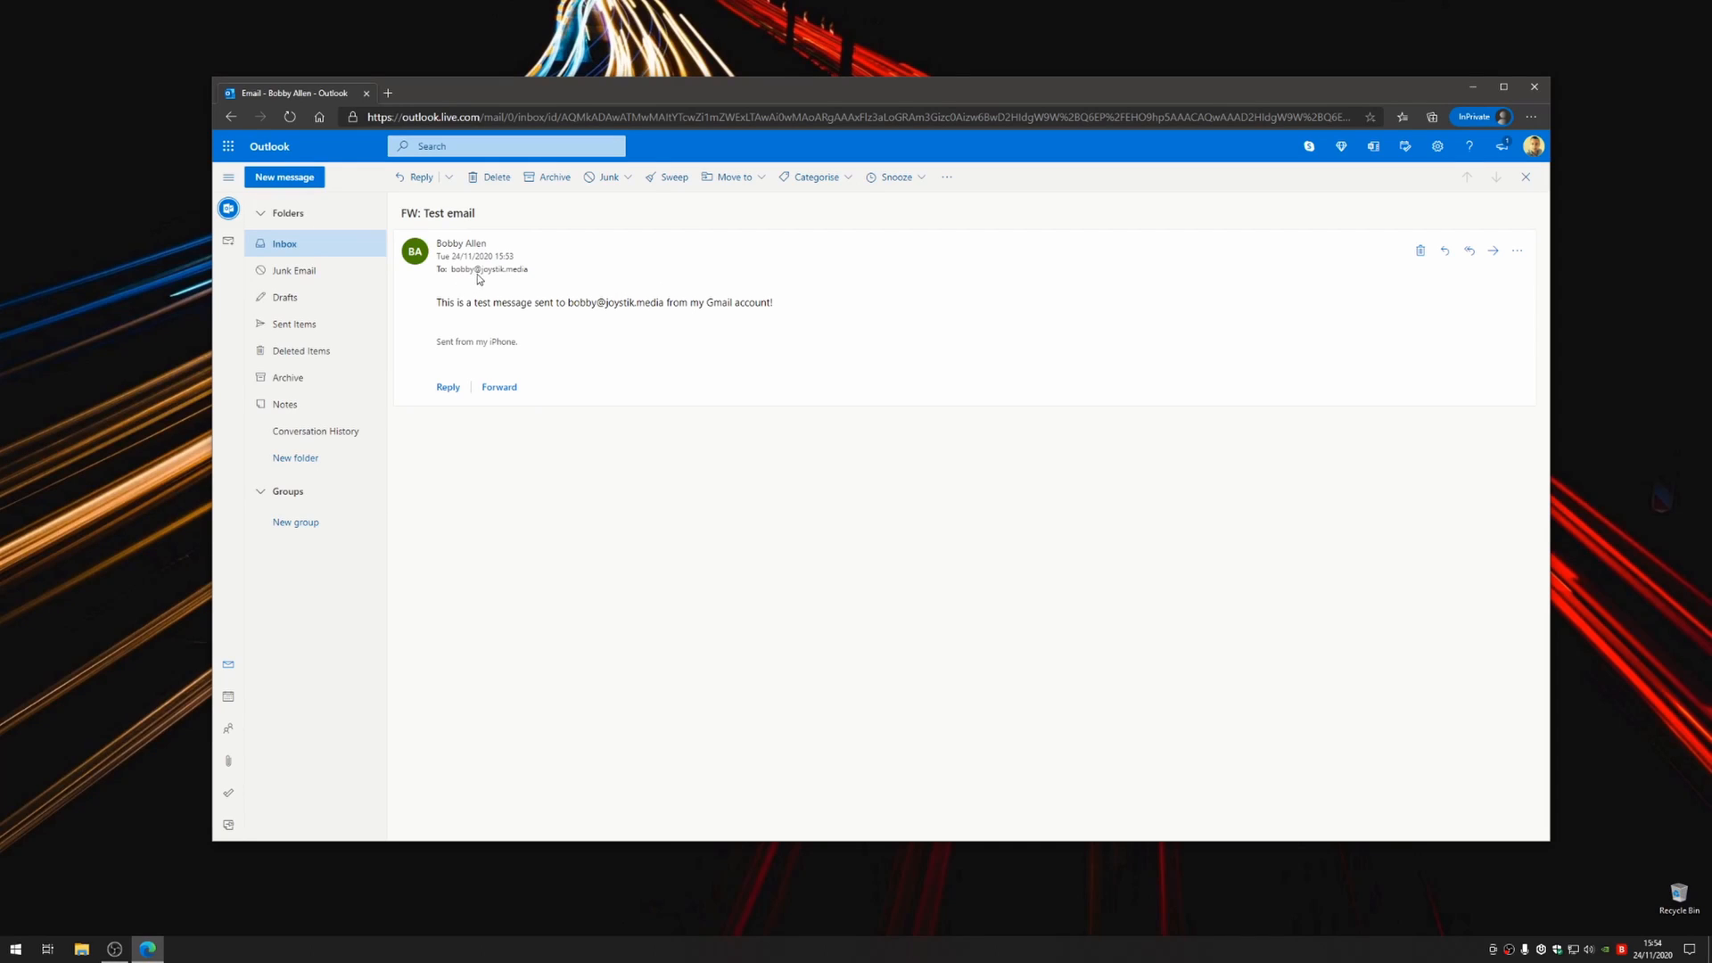
mouse_move(514, 284)
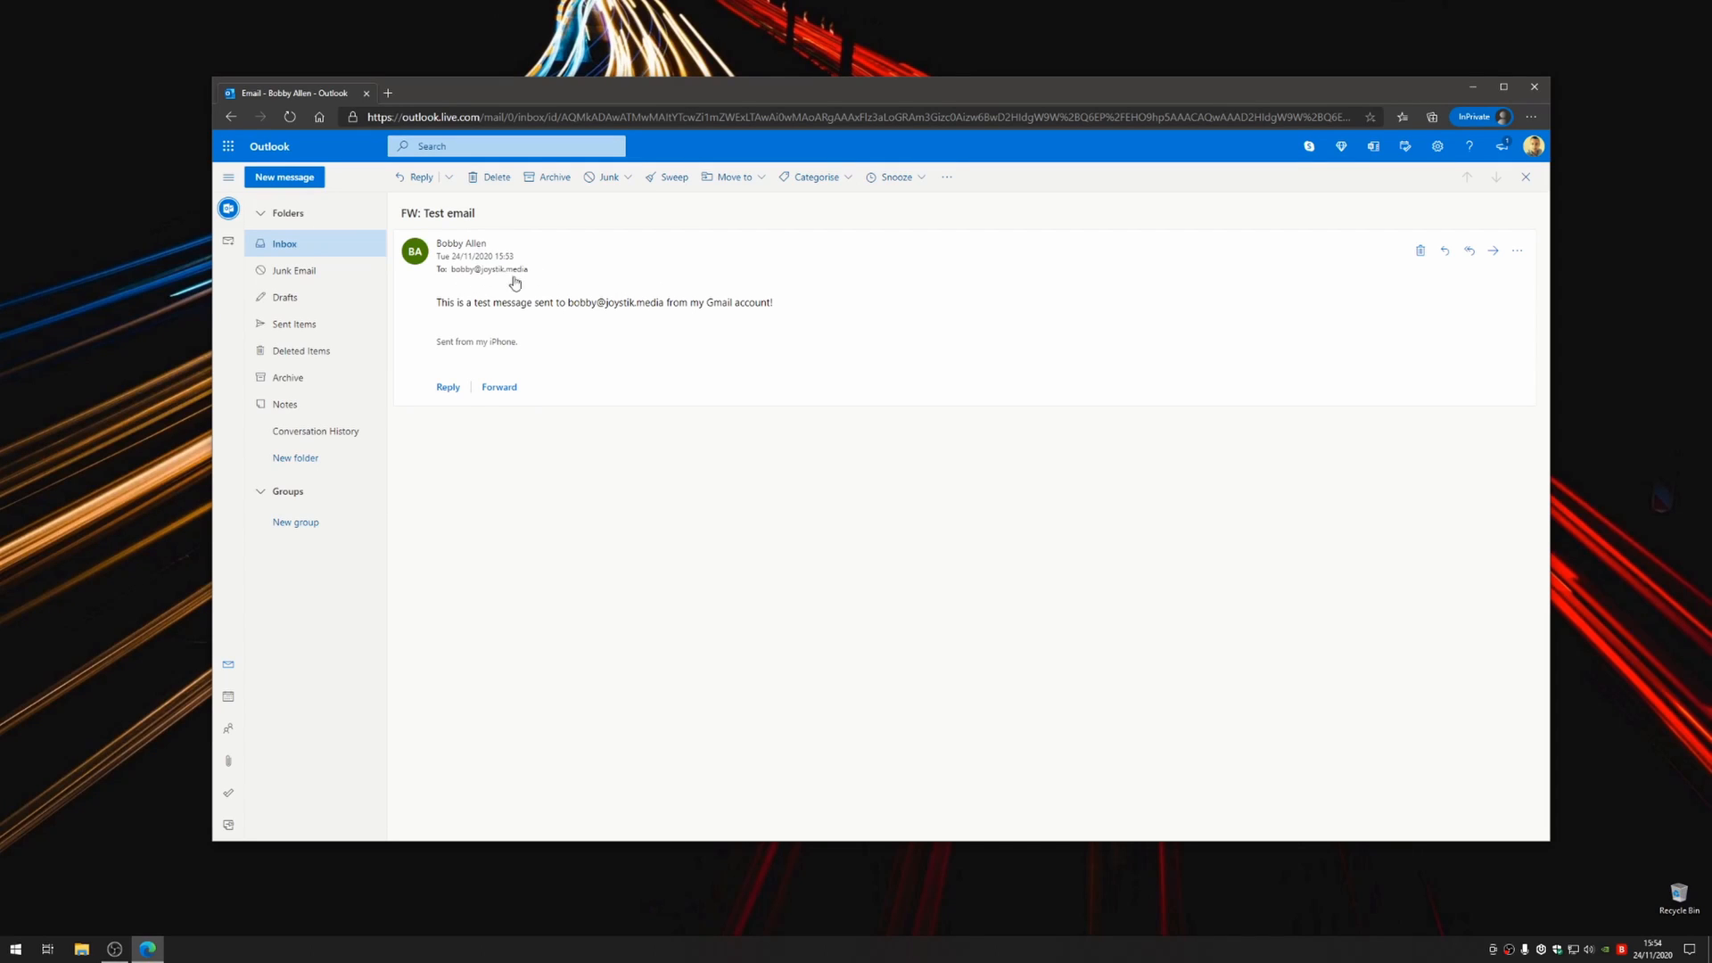
triple_click(602, 303)
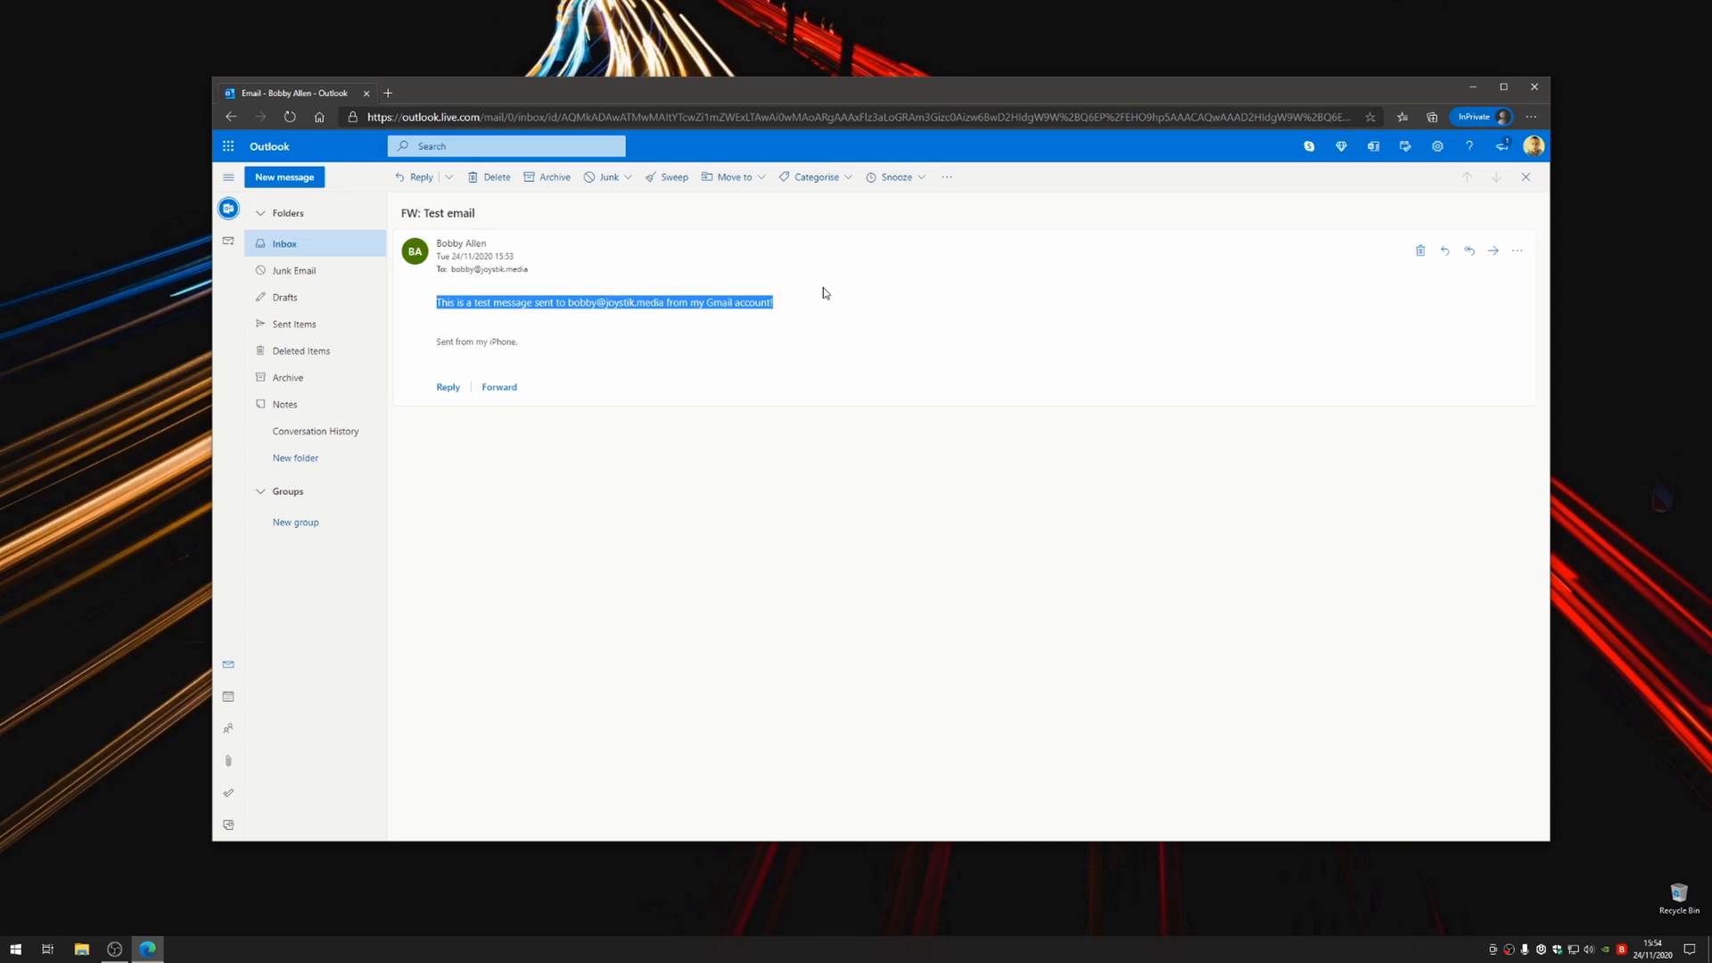
left_click(868, 339)
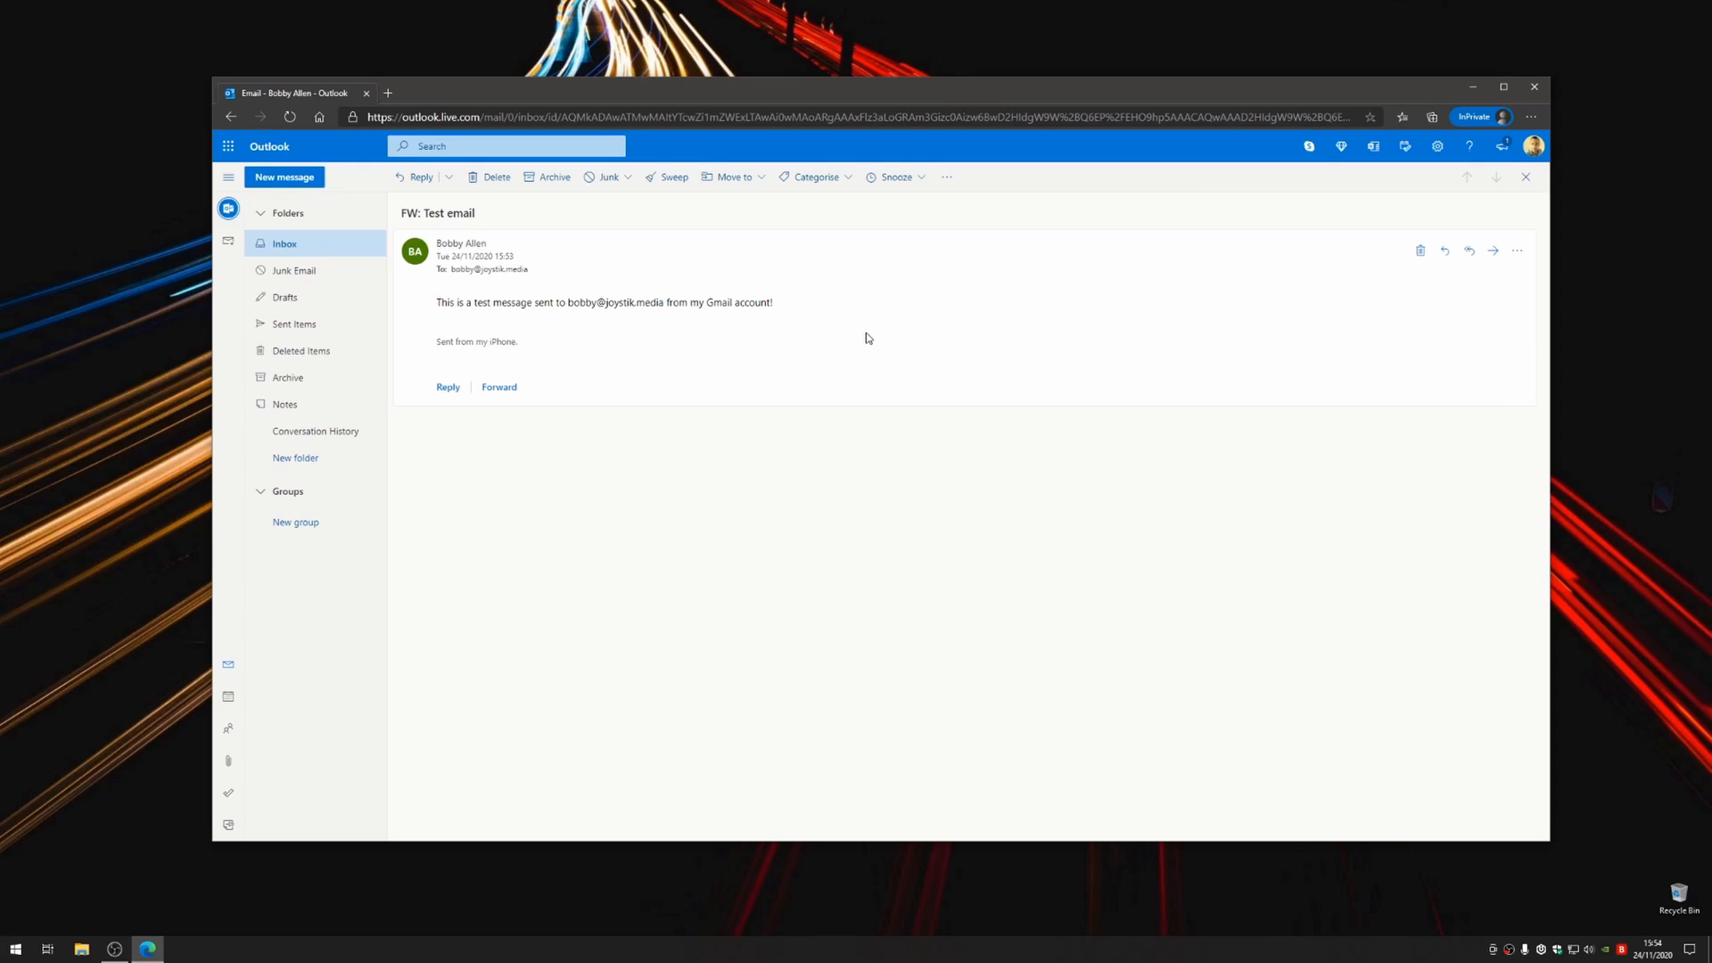
mouse_move(858, 310)
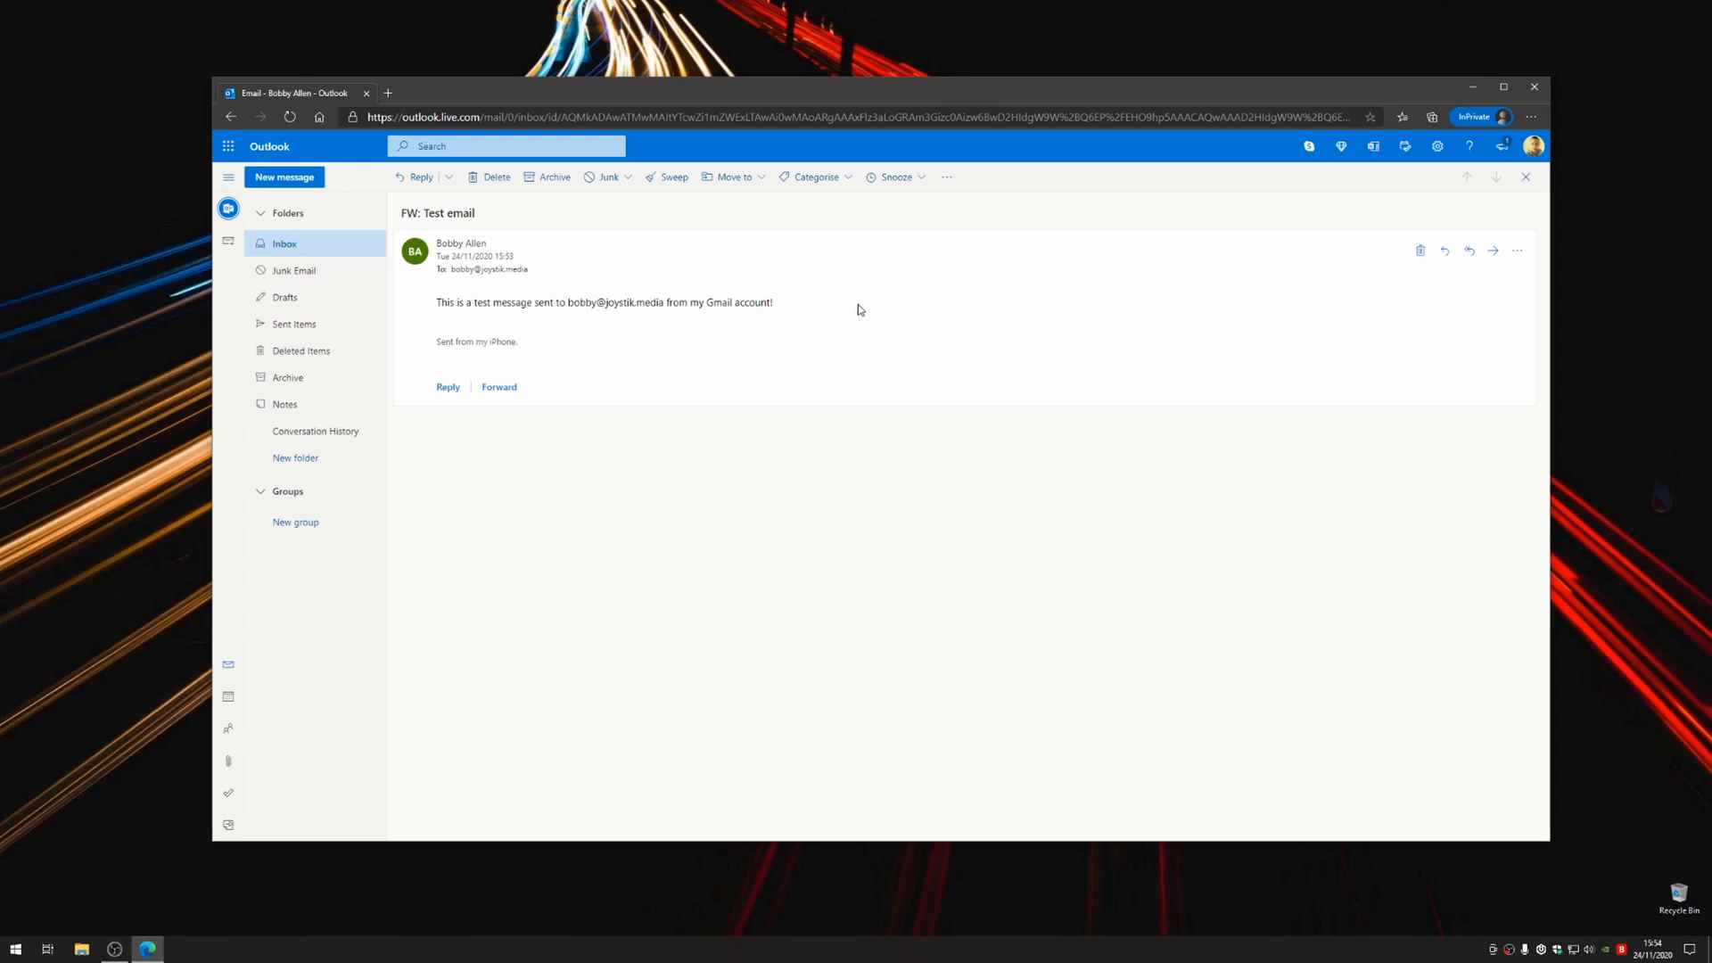
mouse_move(1059, 311)
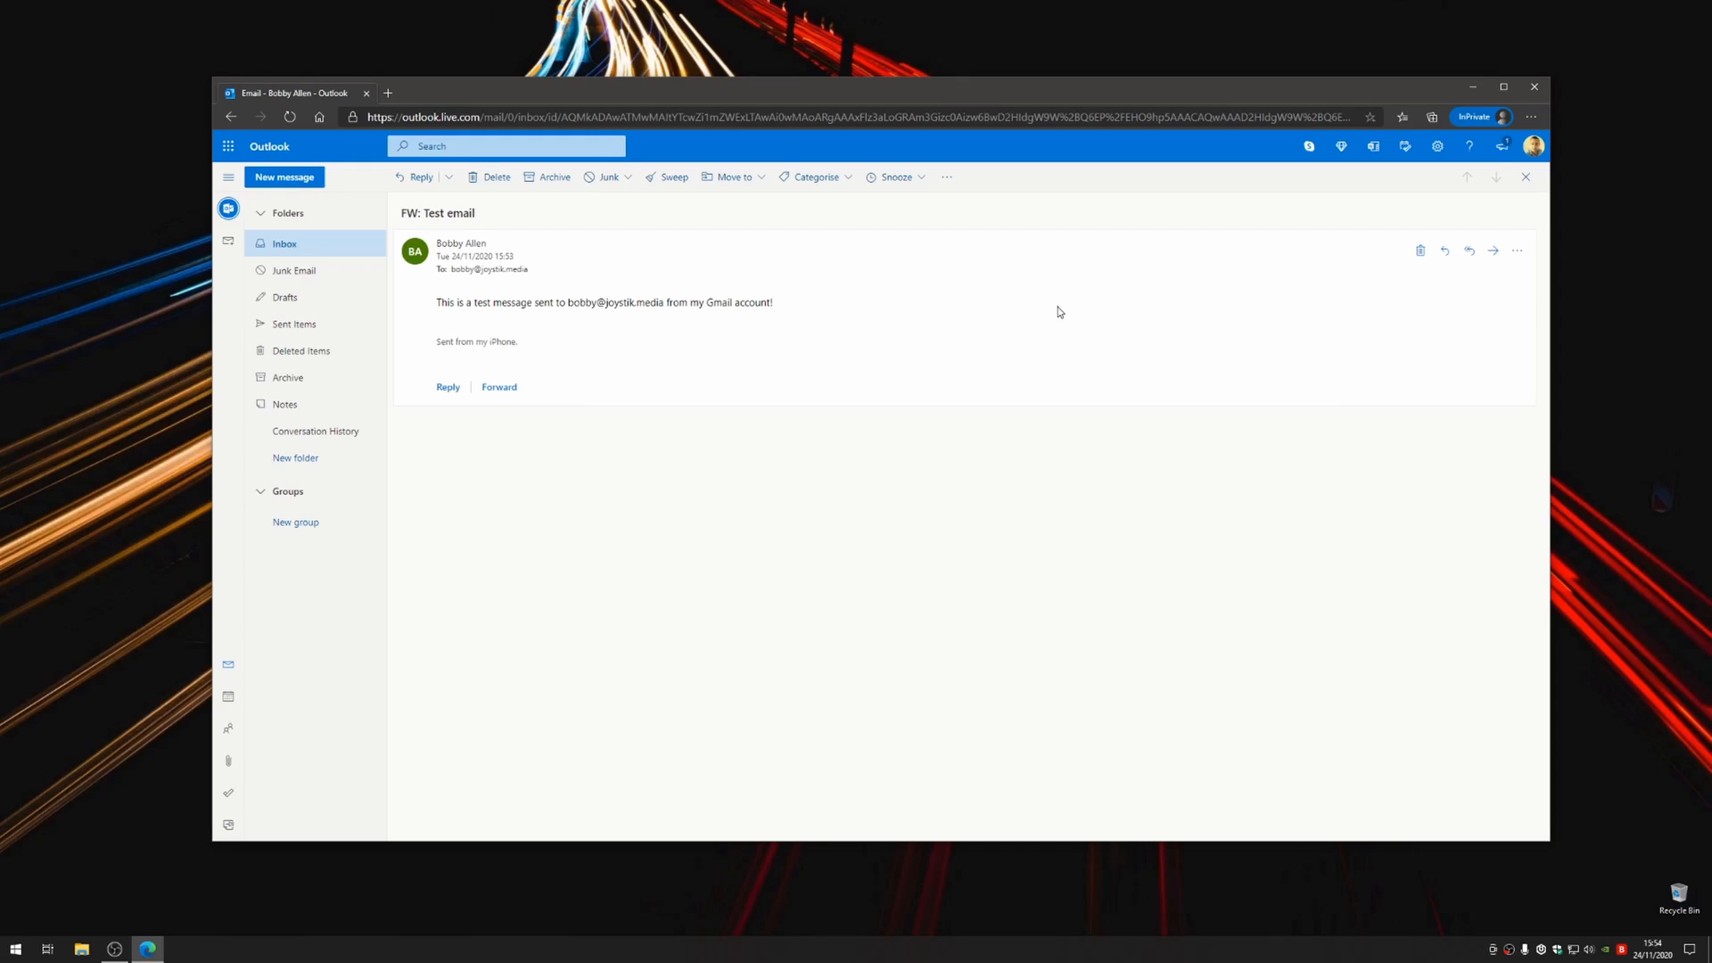
mouse_move(1002, 309)
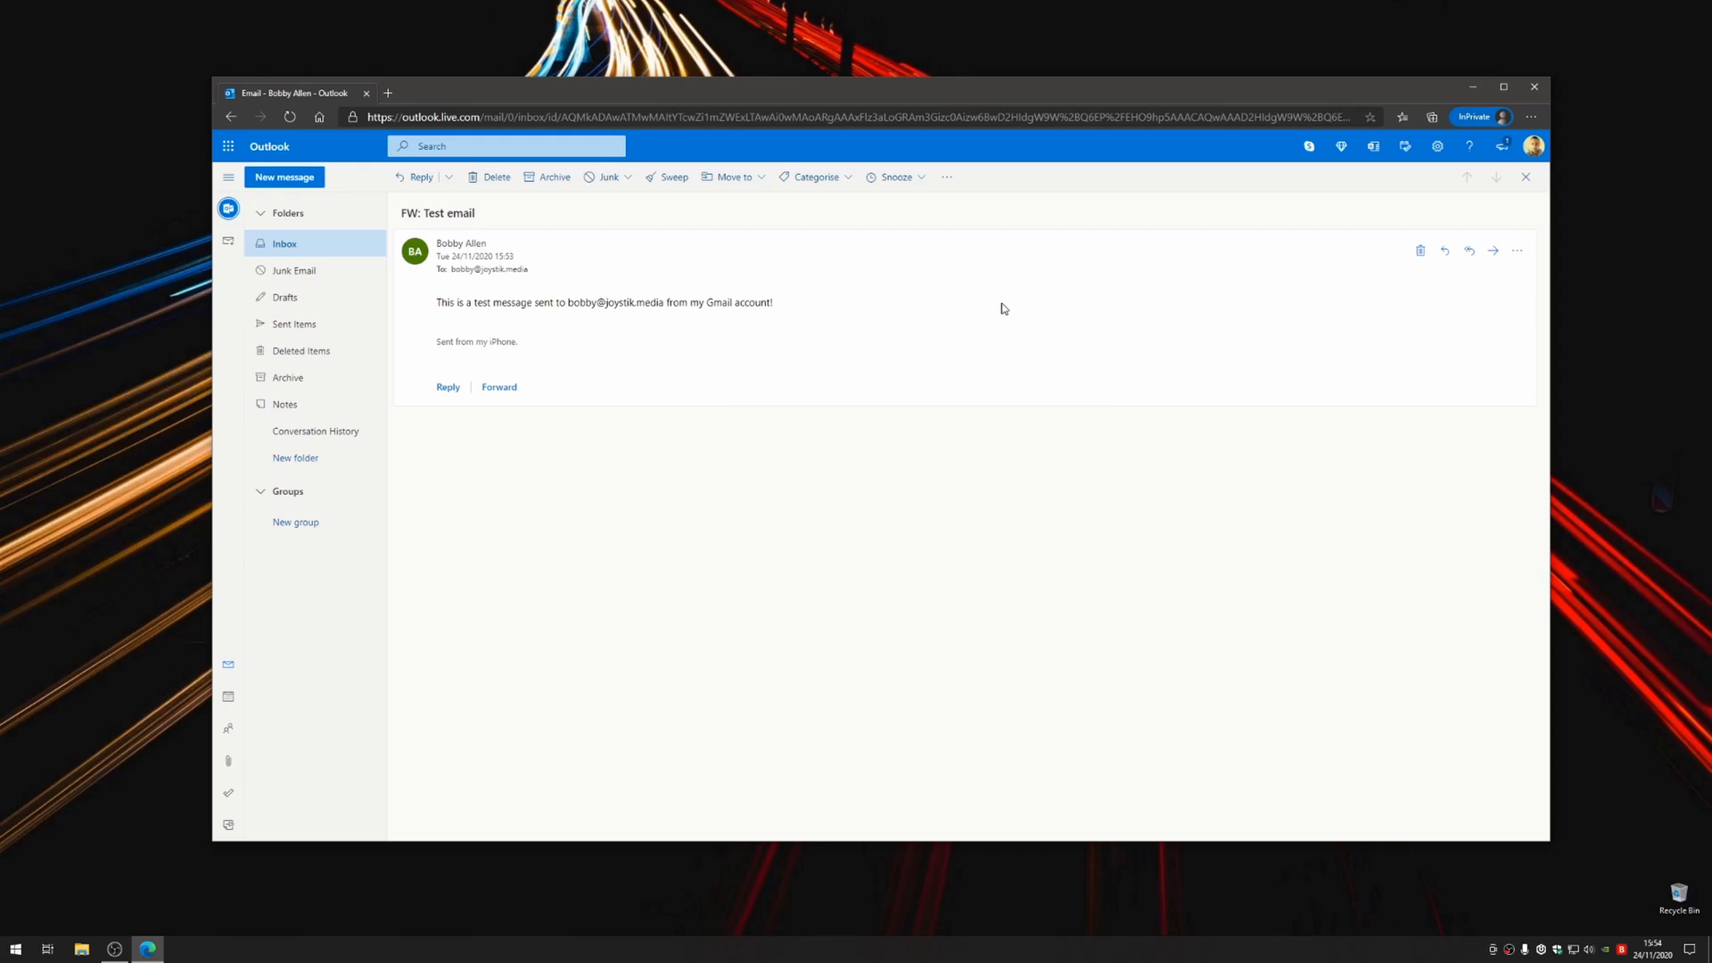